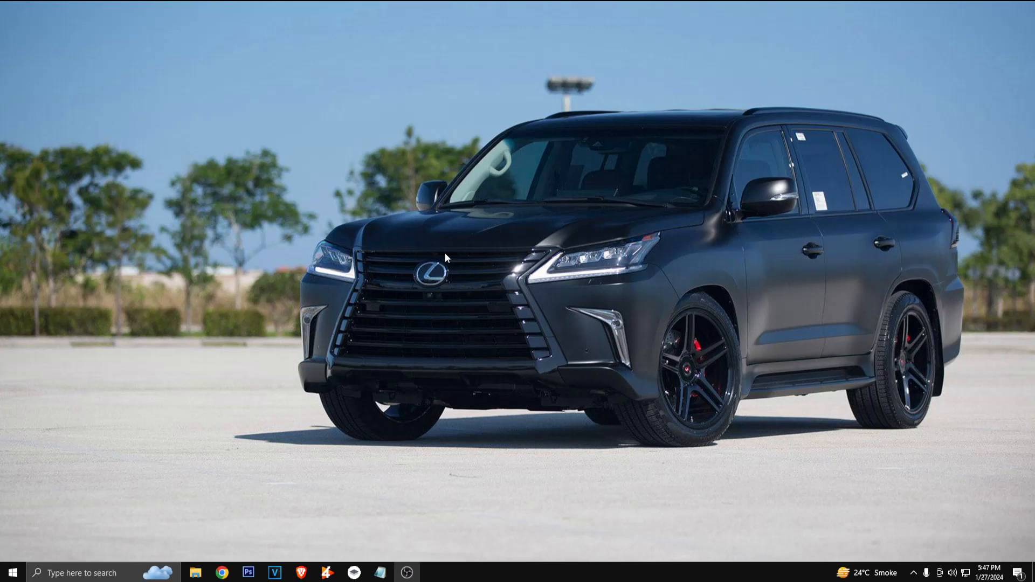
mouse_move(472, 301)
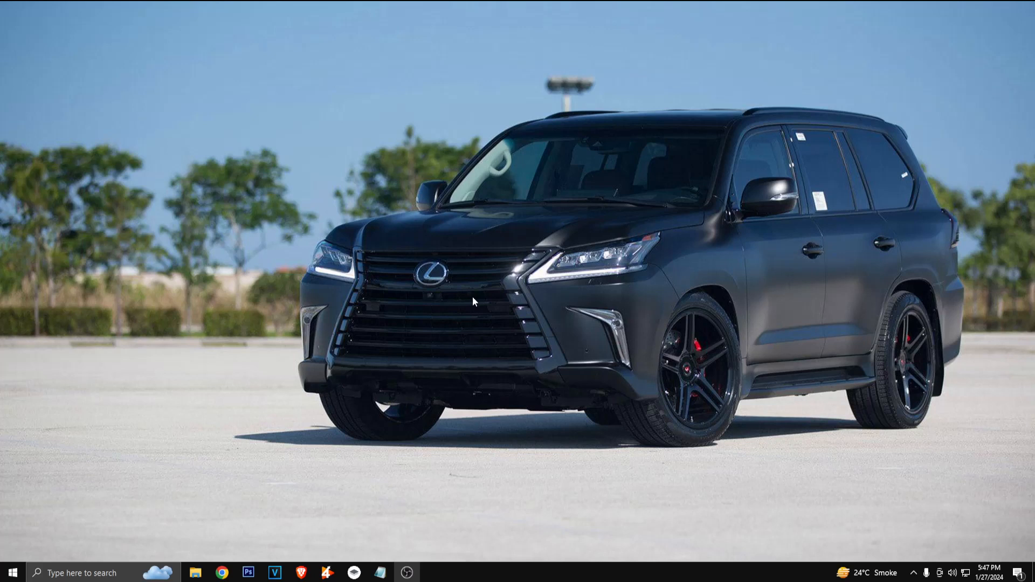
mouse_move(559, 332)
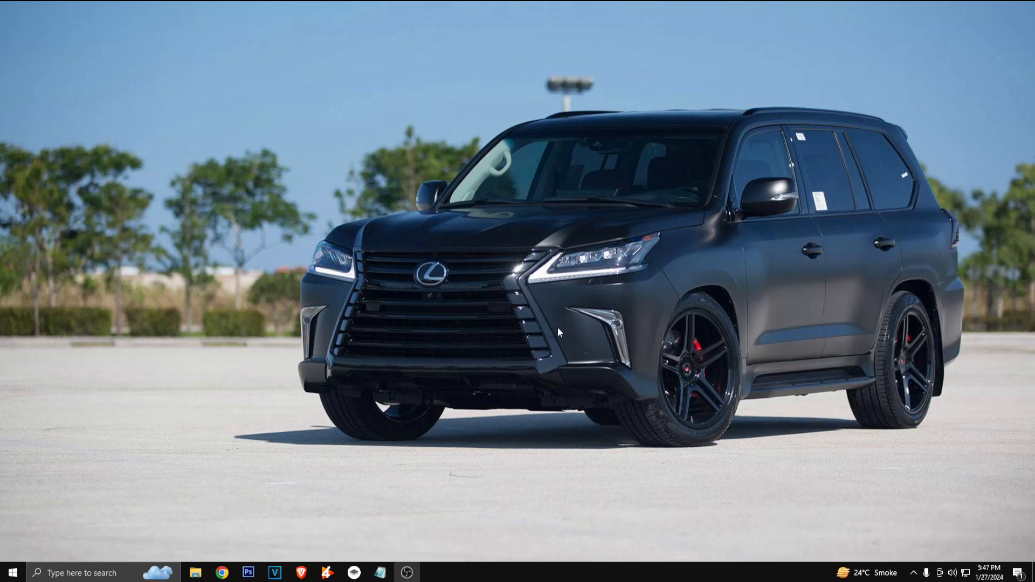
mouse_move(557, 341)
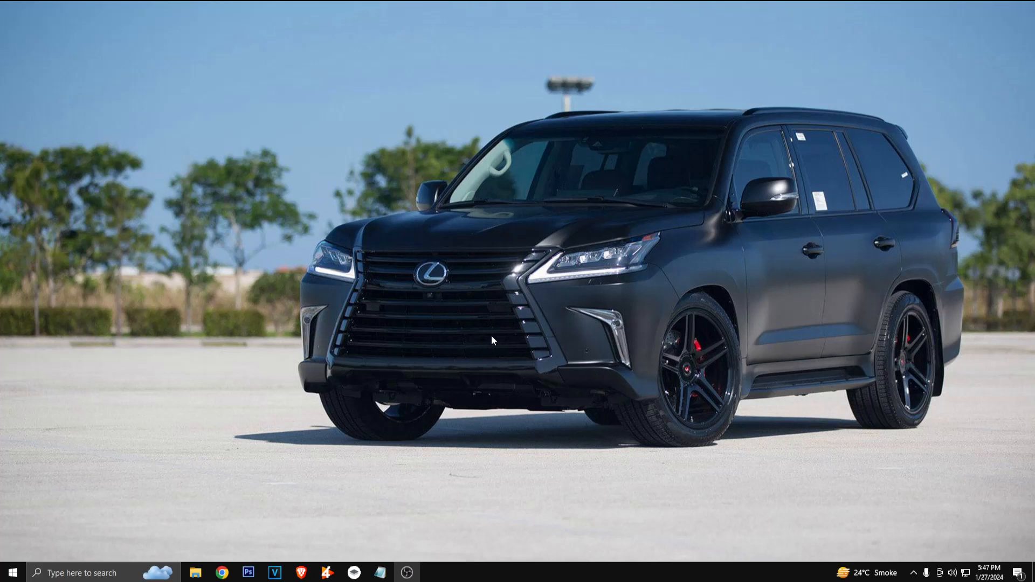
mouse_move(462, 357)
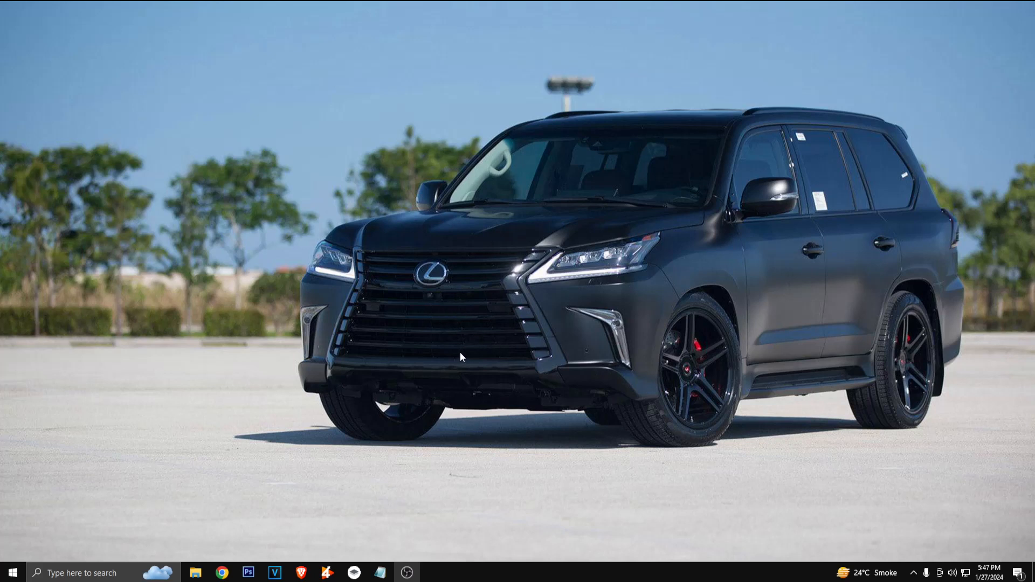
mouse_move(342, 453)
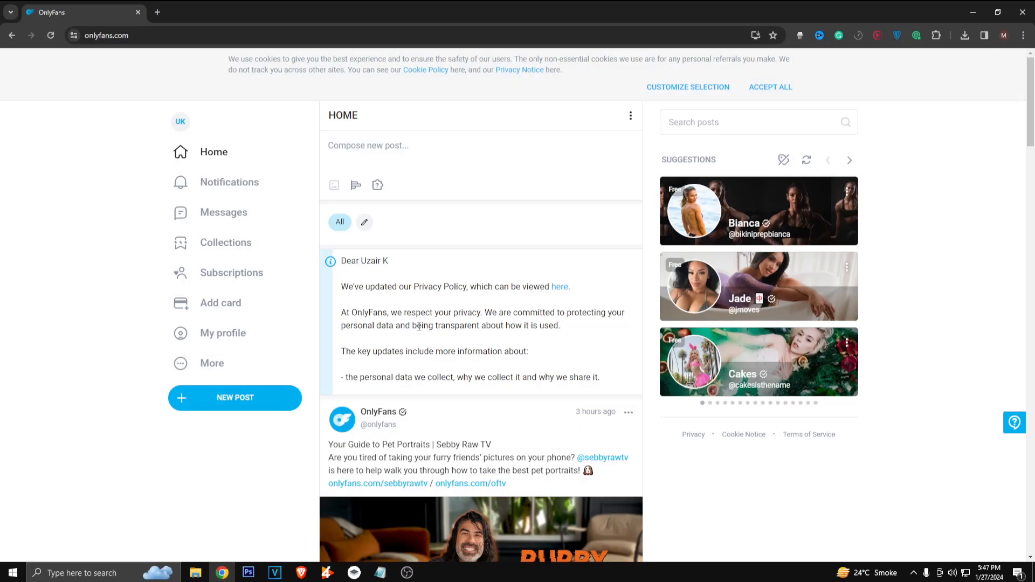
mouse_move(570, 347)
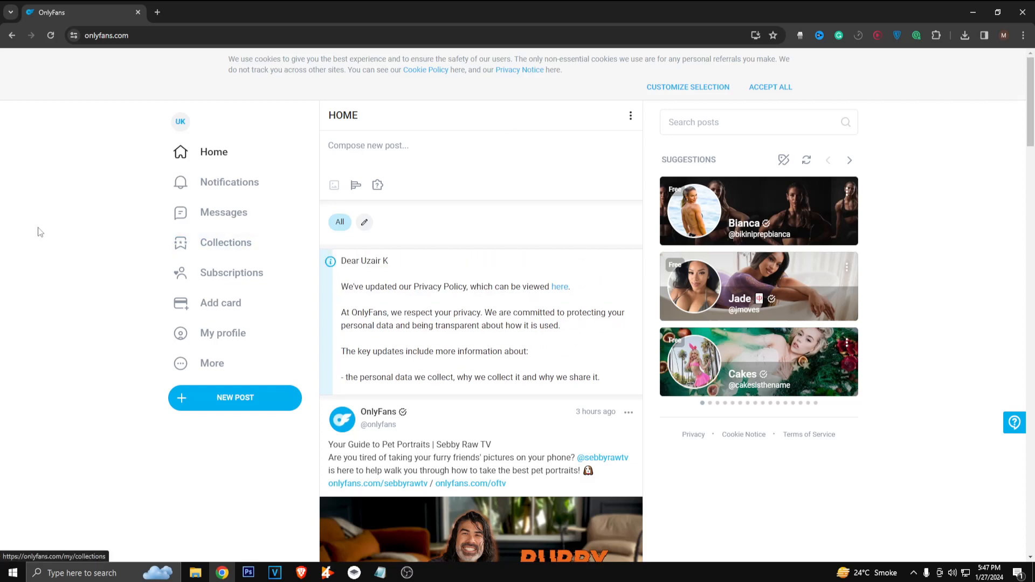
mouse_move(111, 193)
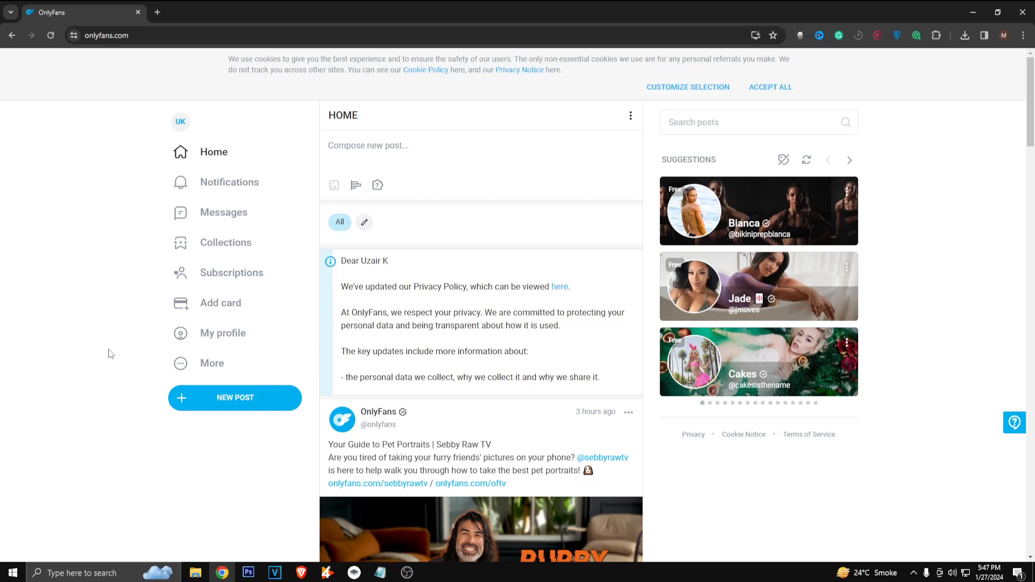
mouse_move(115, 300)
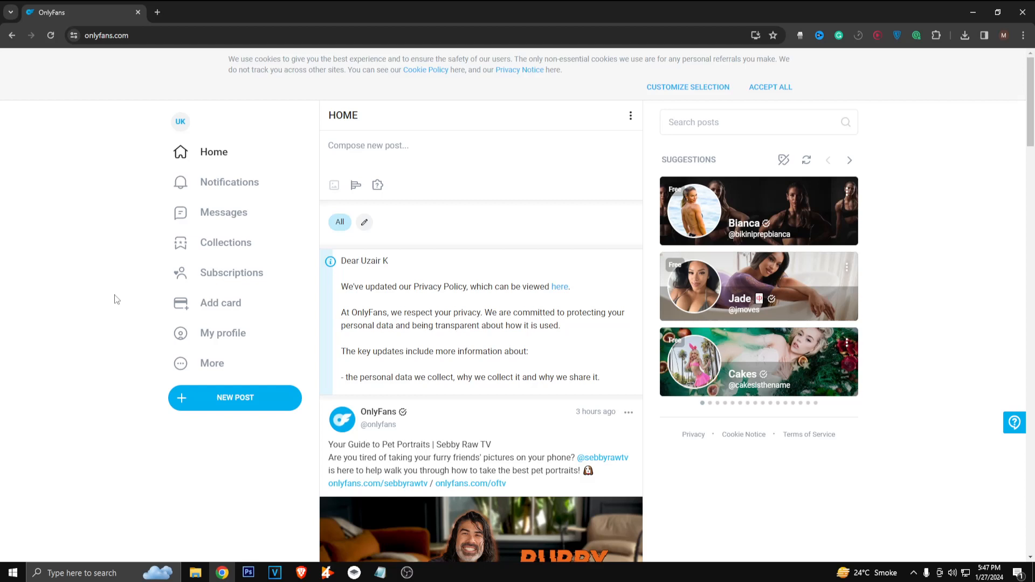
mouse_move(393, 304)
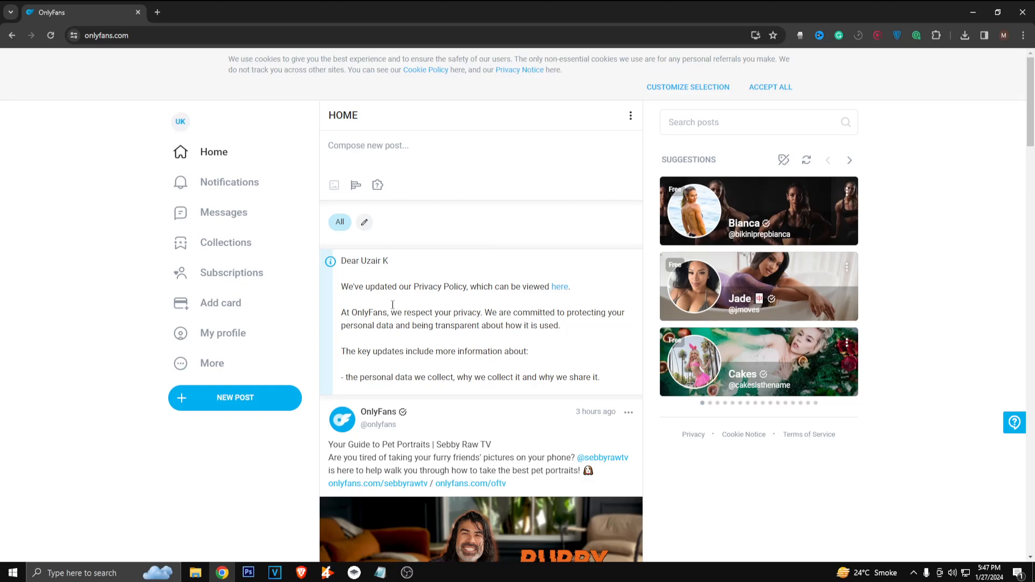
mouse_move(112, 337)
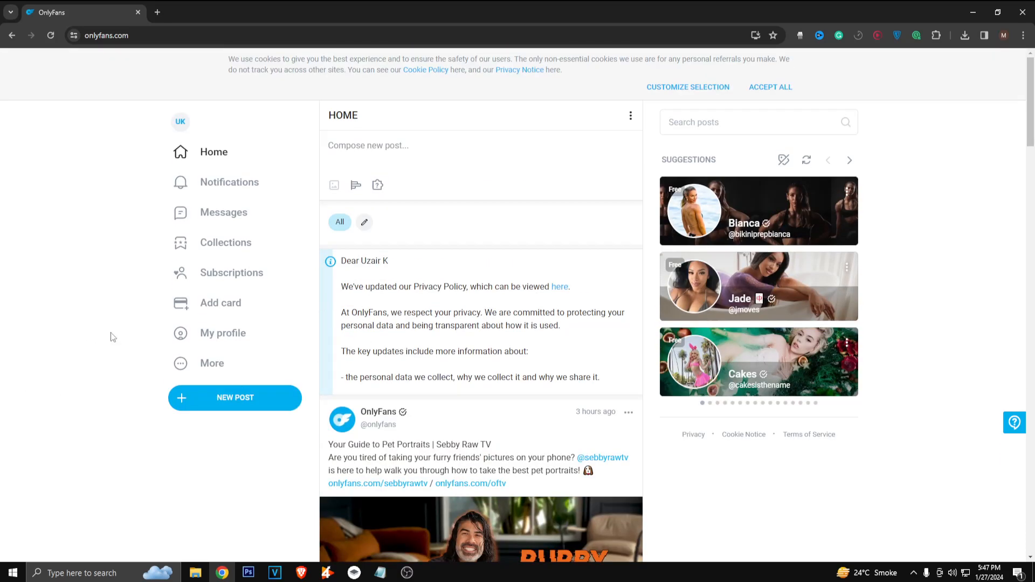
mouse_move(221, 302)
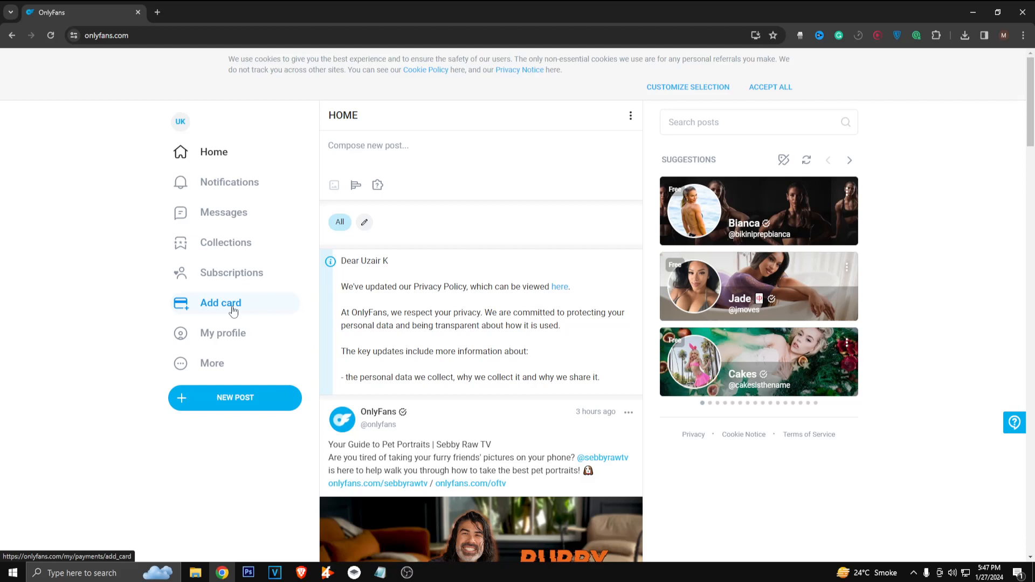
Open the Add card page from the left sidebar to show the billing and card form.
left_click(220, 302)
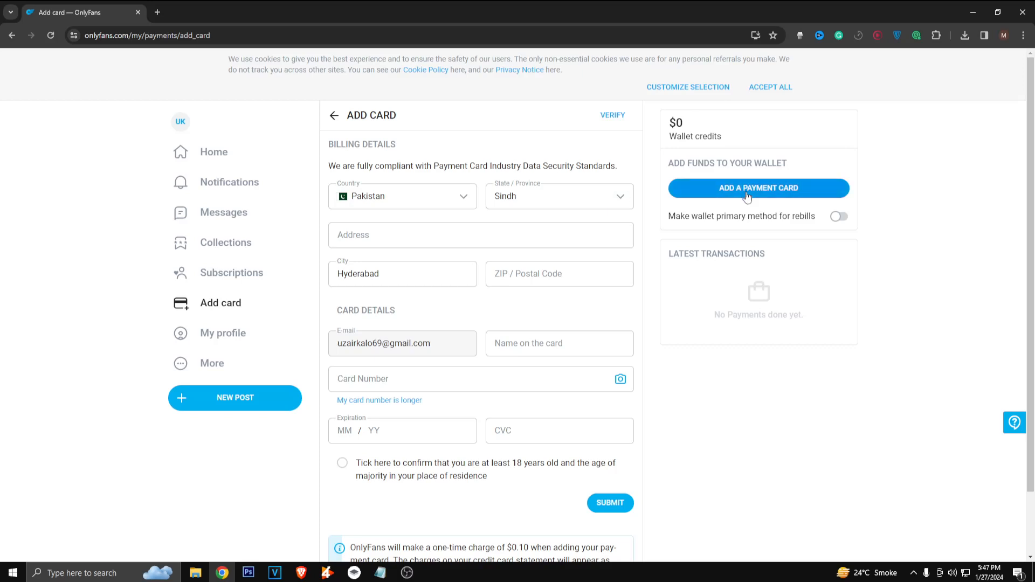
Open the Add a Payment Card dialog, scroll its fields, then return to Home.
left_click(757, 188)
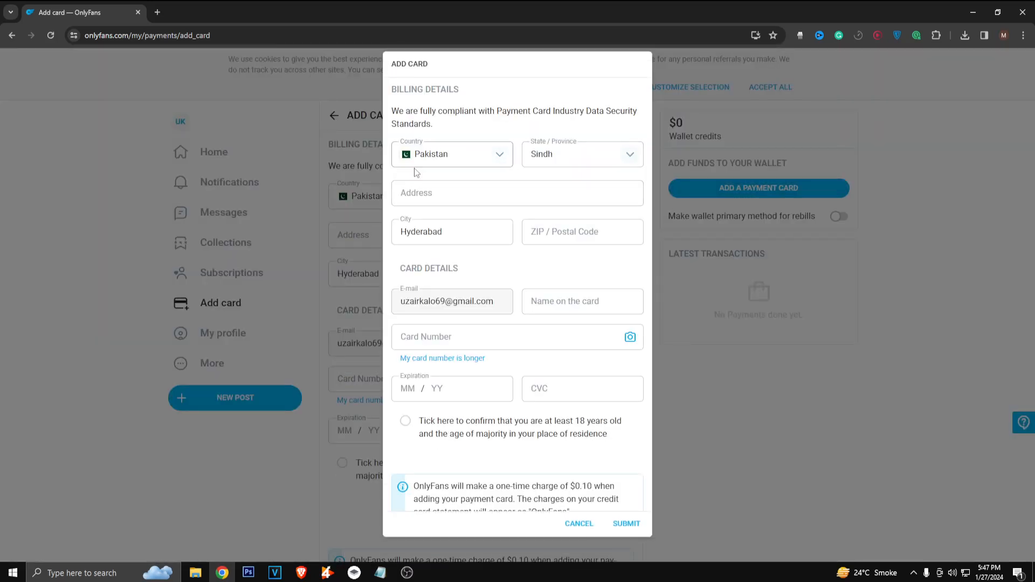
scroll("down", 3)
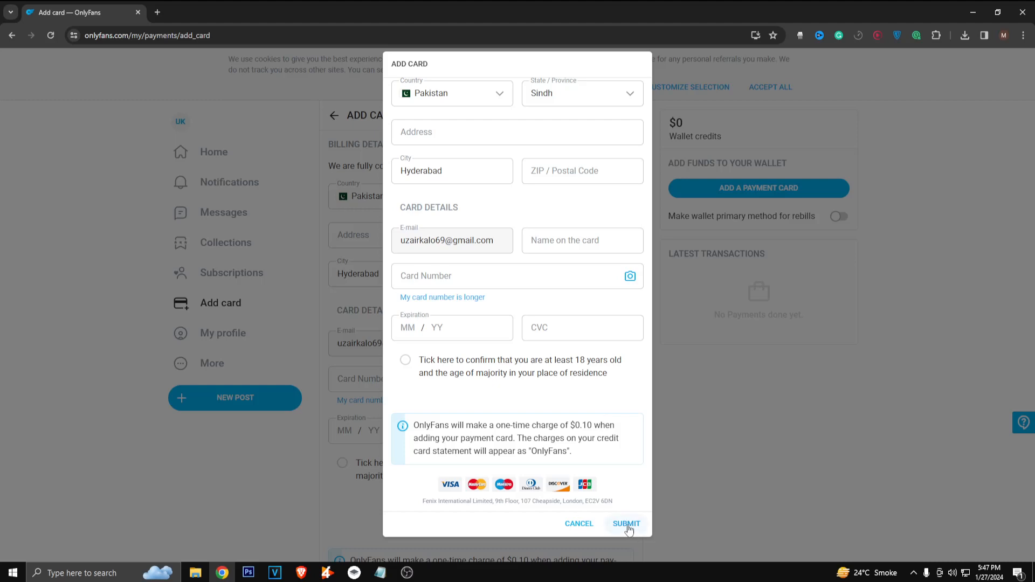
mouse_move(608, 500)
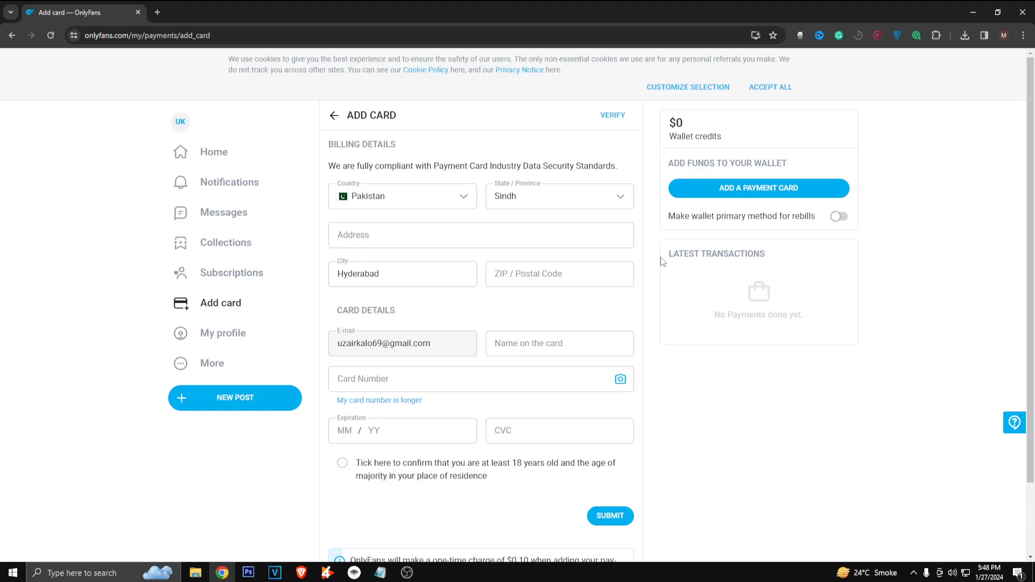
mouse_move(214, 152)
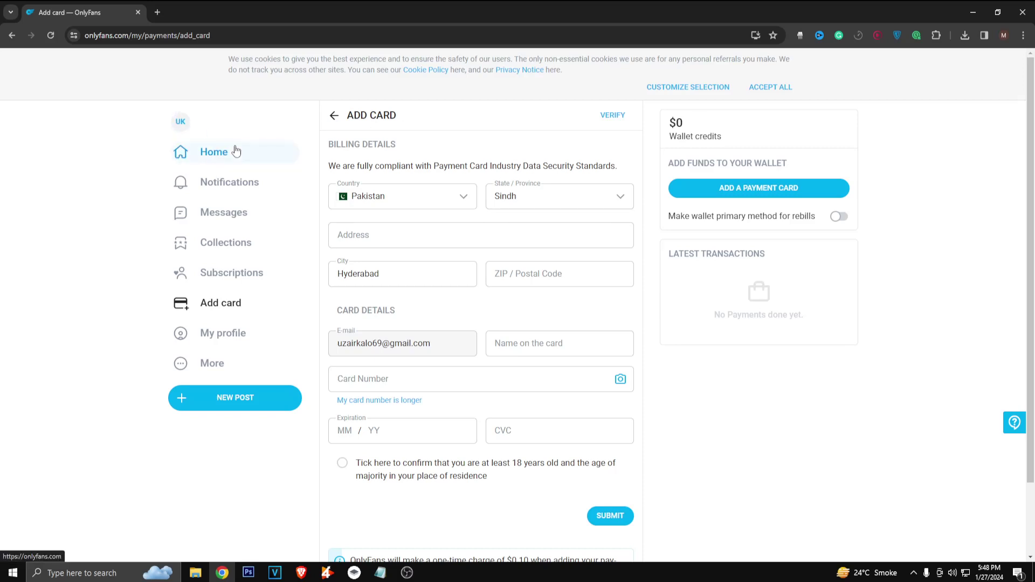
left_click(213, 152)
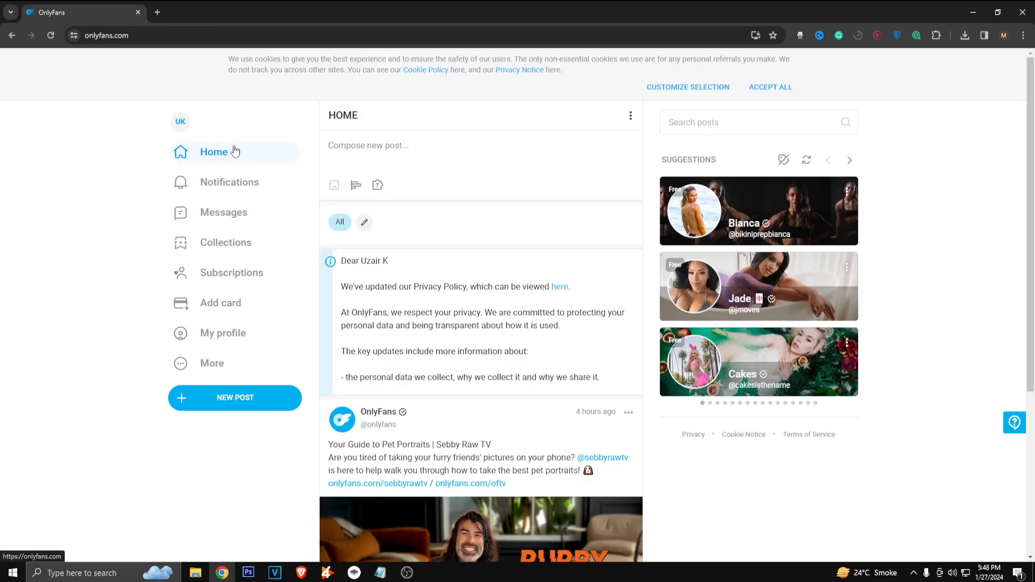
scroll("down", 3)
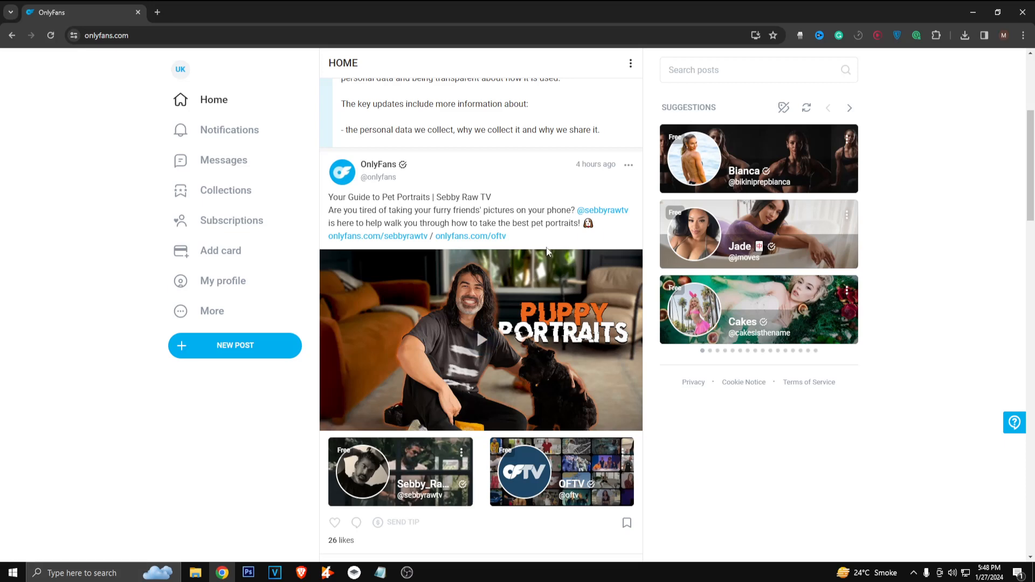
scroll("up", 3)
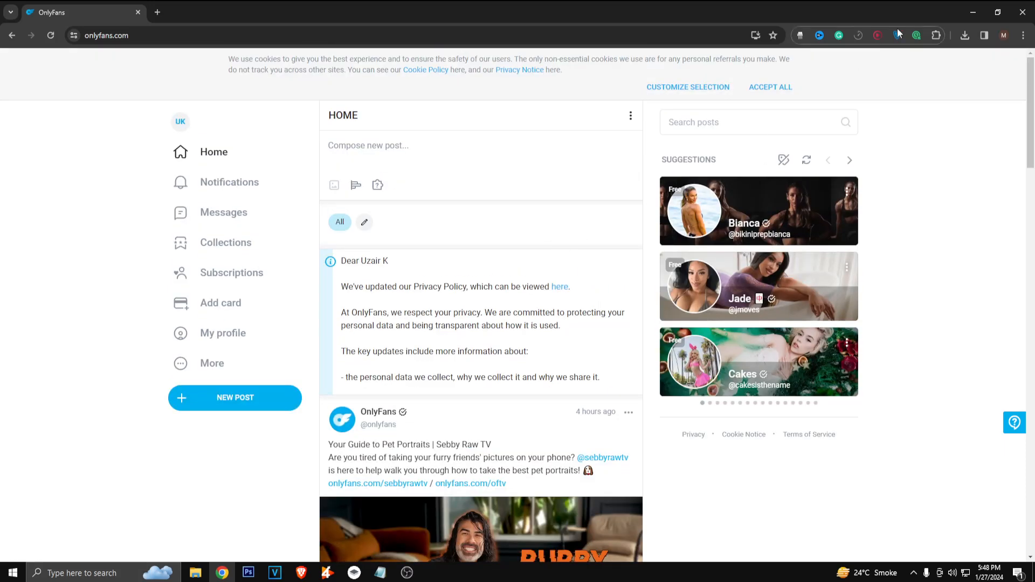
mouse_move(917, 159)
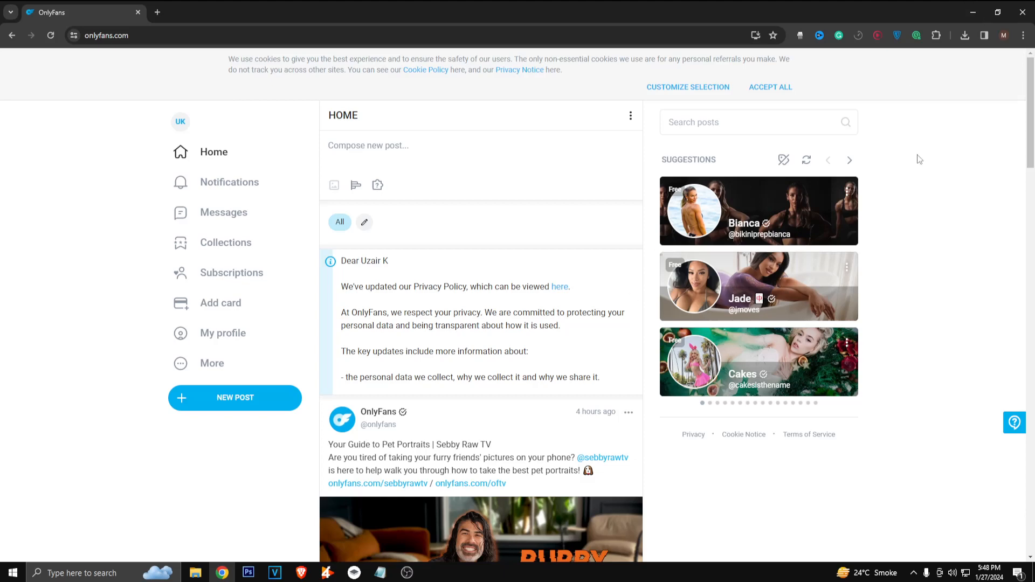